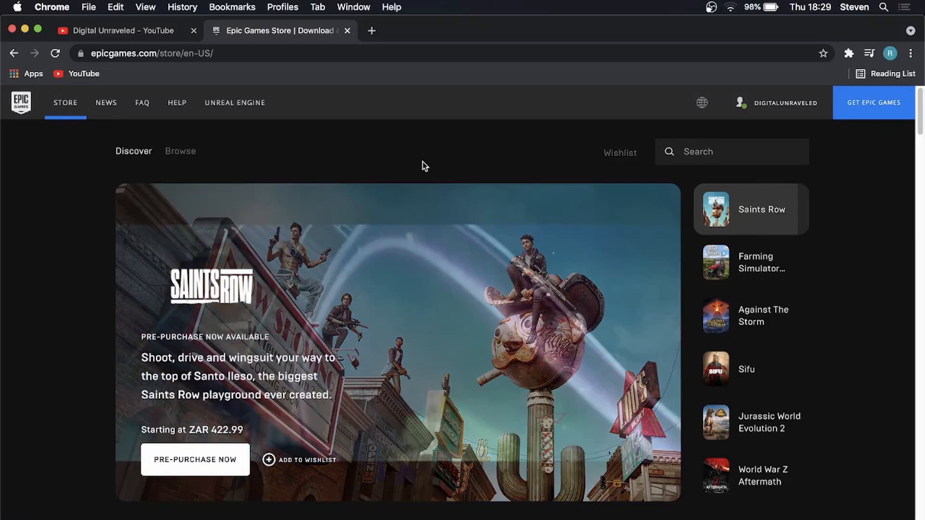
Go to the Epic Games account settings from the account name menu.
click(755, 263)
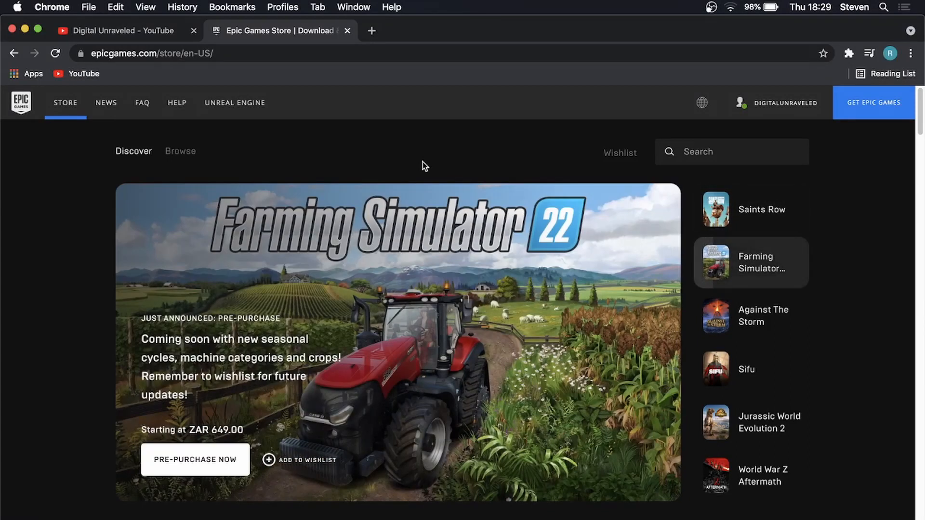
click(763, 315)
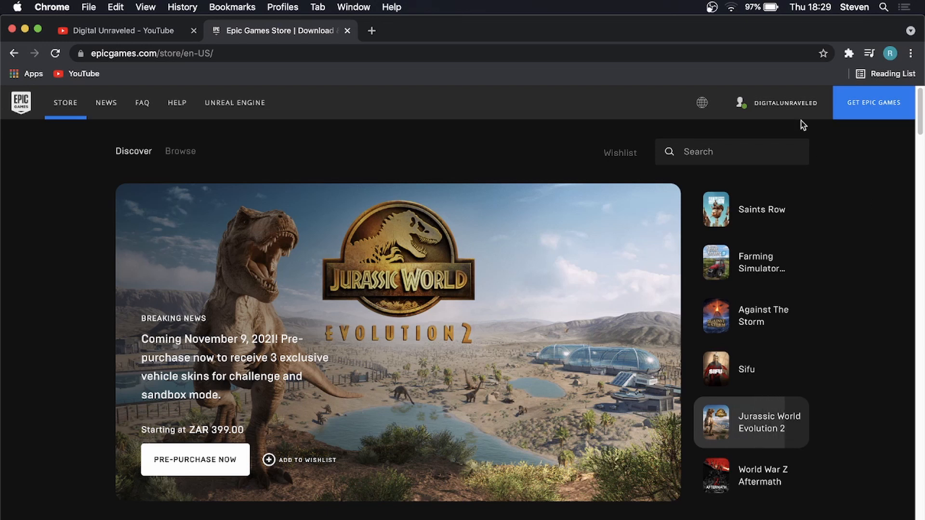
click(786, 103)
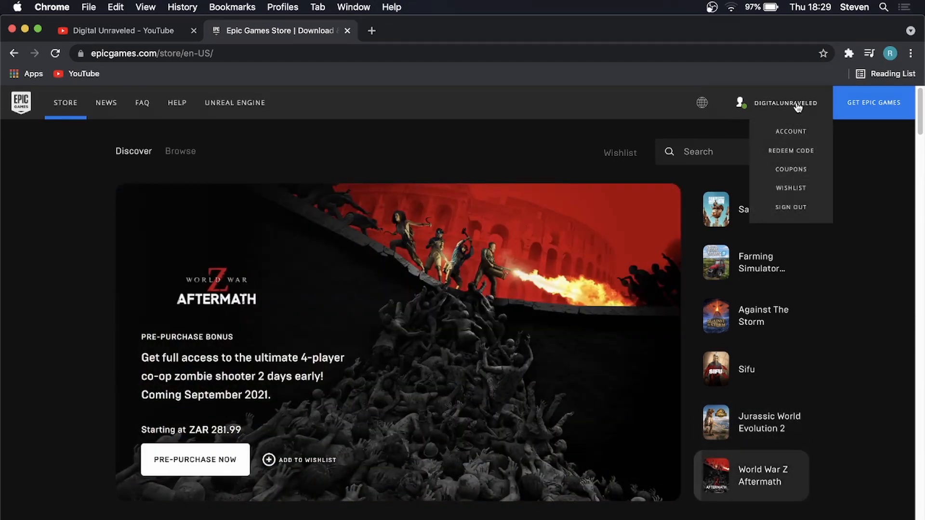
mouse_move(795, 137)
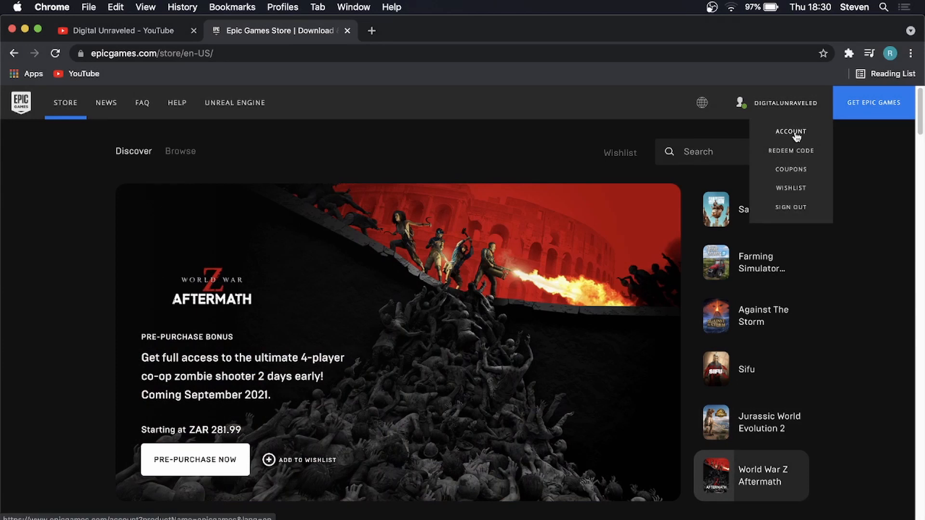
click(791, 132)
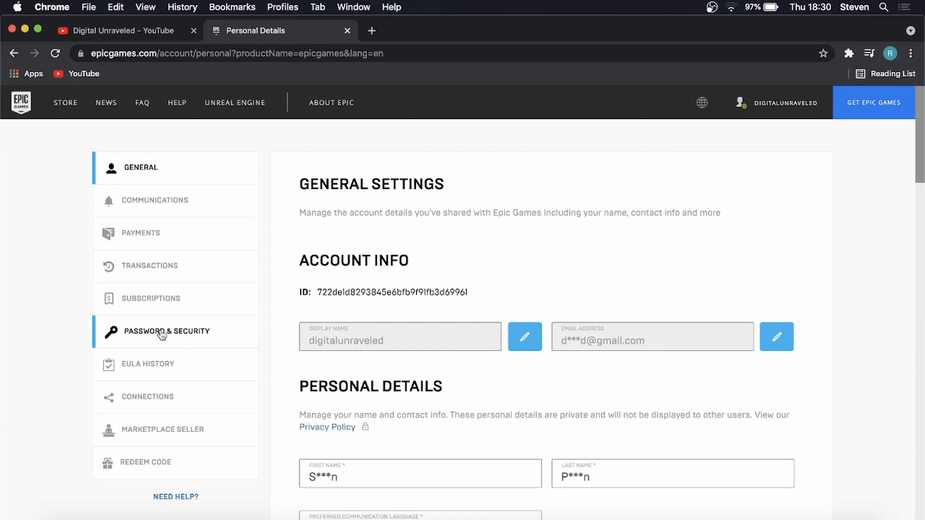
Show the Password & Security page's Two-Factor Authentication section.
click(167, 332)
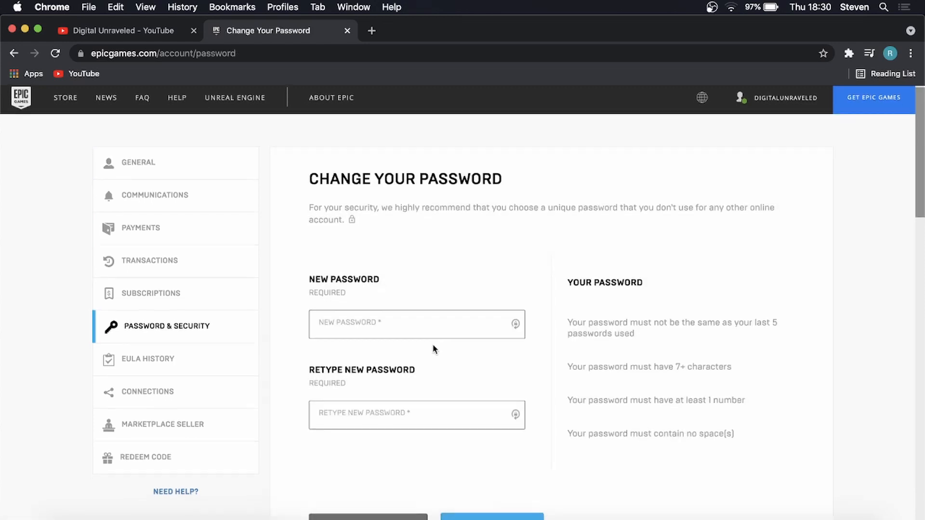
scroll(down, 3)
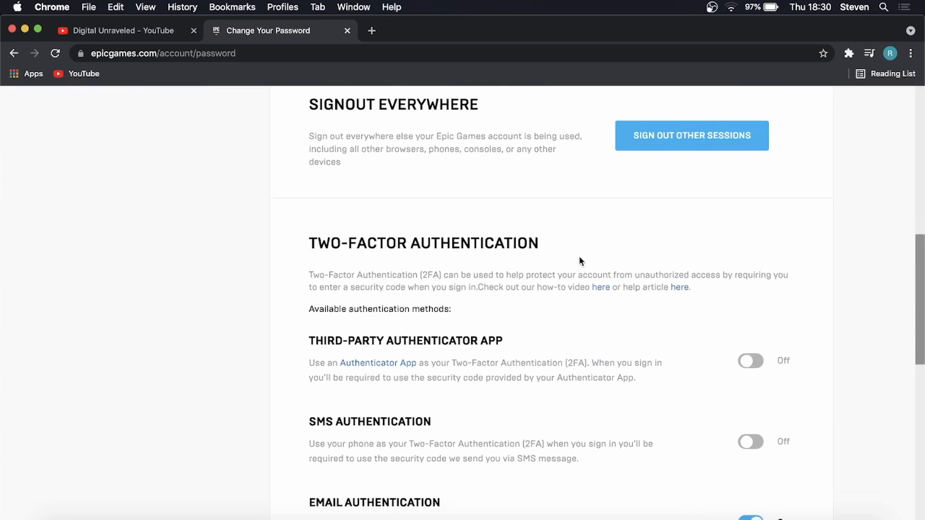
scroll(down, 3)
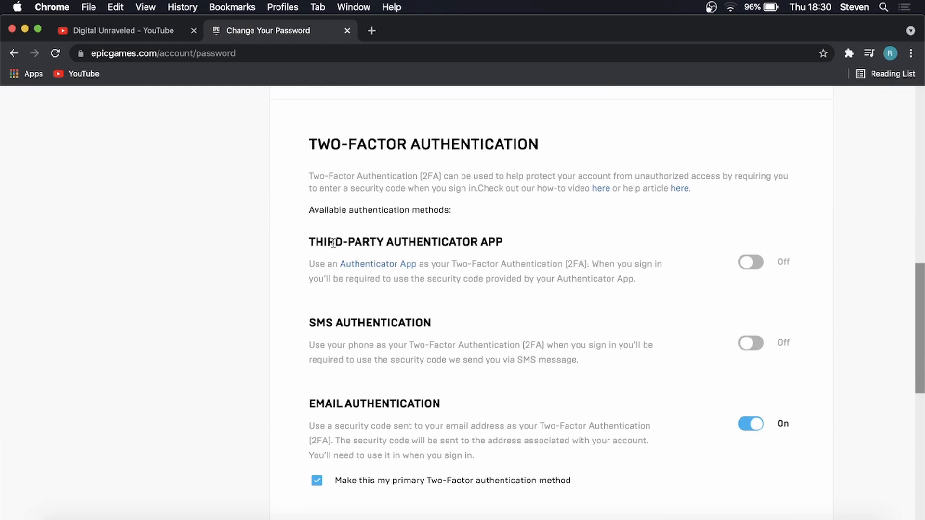
mouse_move(312, 329)
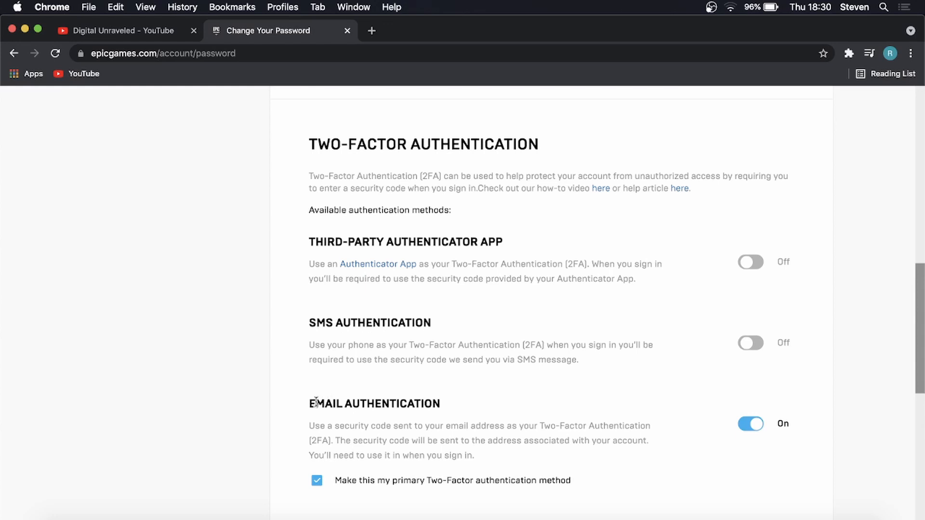
mouse_move(451, 400)
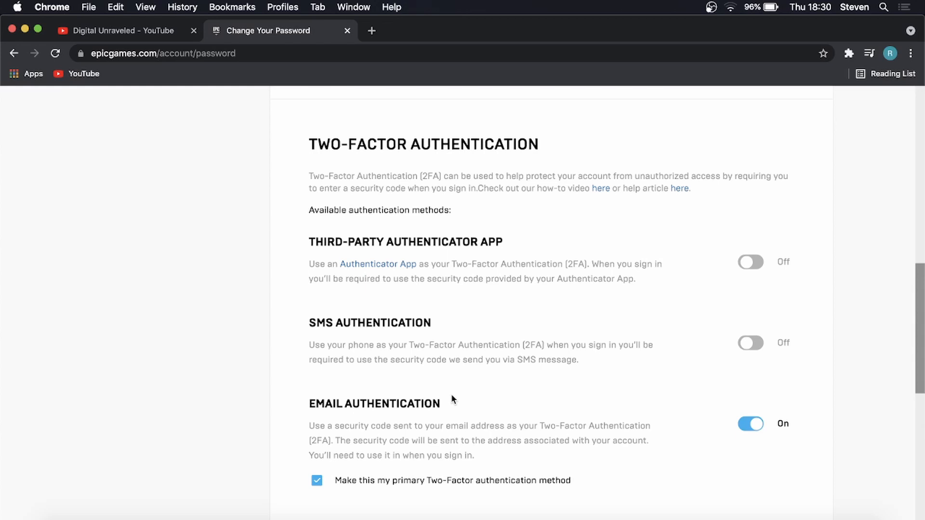
mouse_move(468, 414)
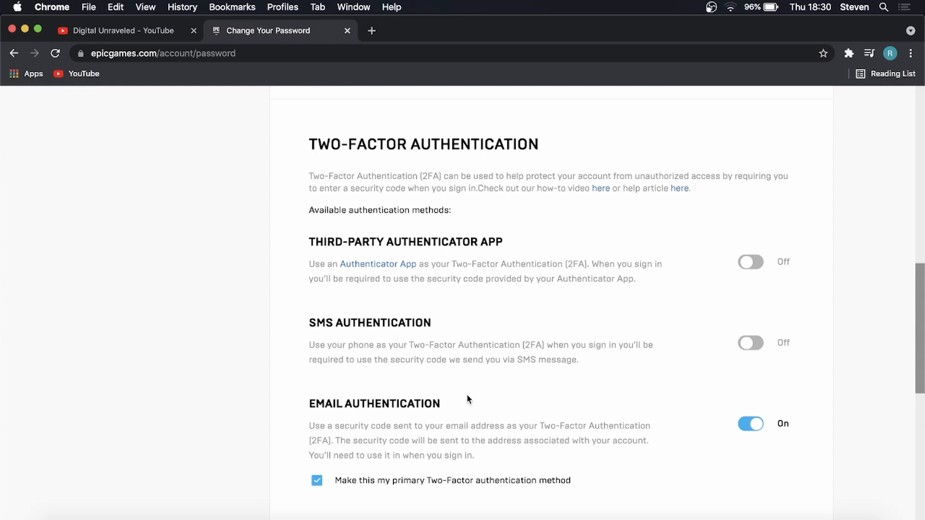
mouse_move(749, 344)
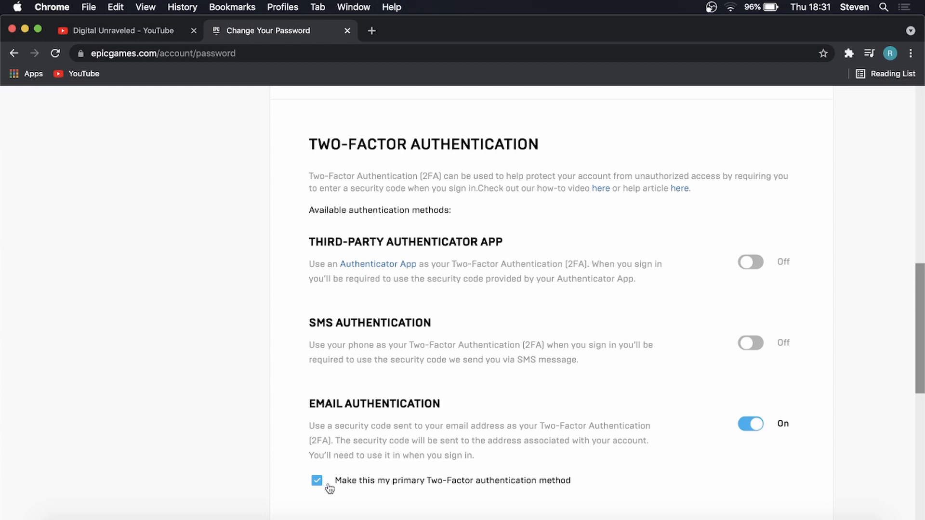
mouse_move(545, 495)
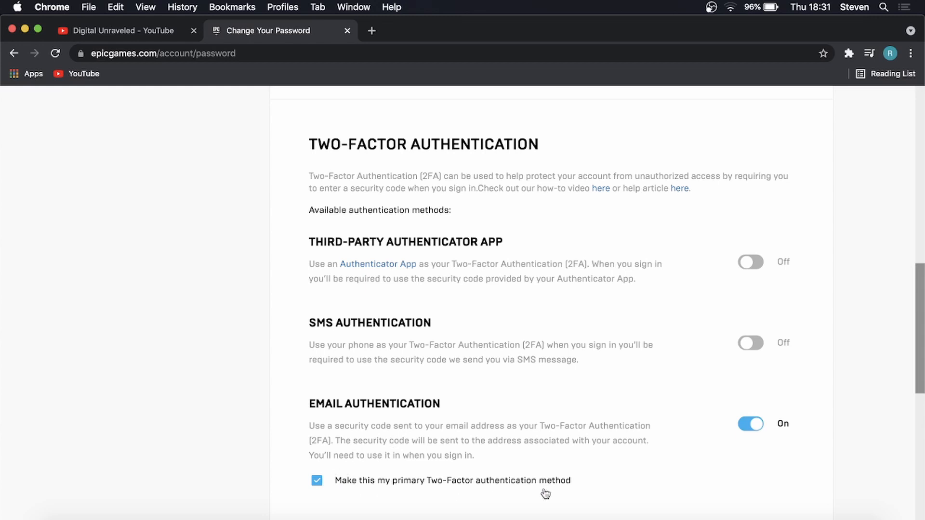
Review the Two-Factor Authentication section with email enabled as primary.
scroll(down, 3)
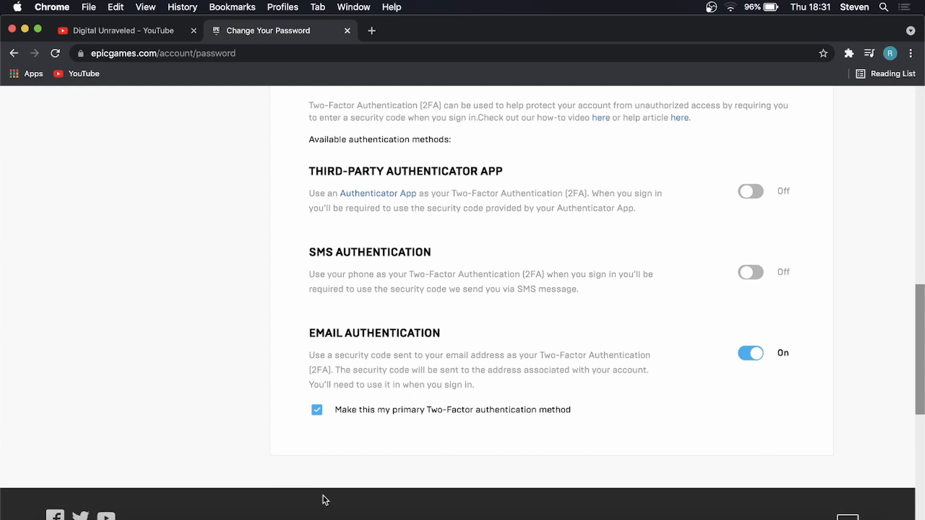
scroll(up, 3)
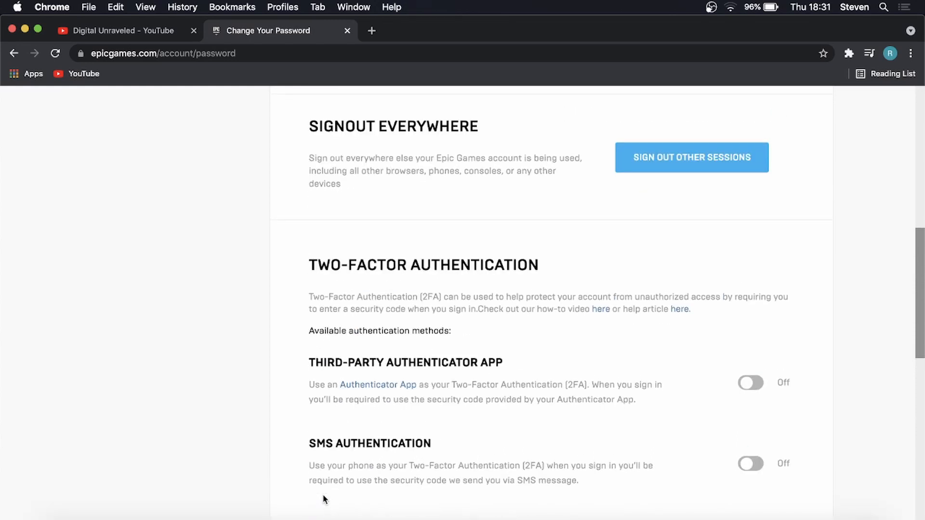
scroll(down, 3)
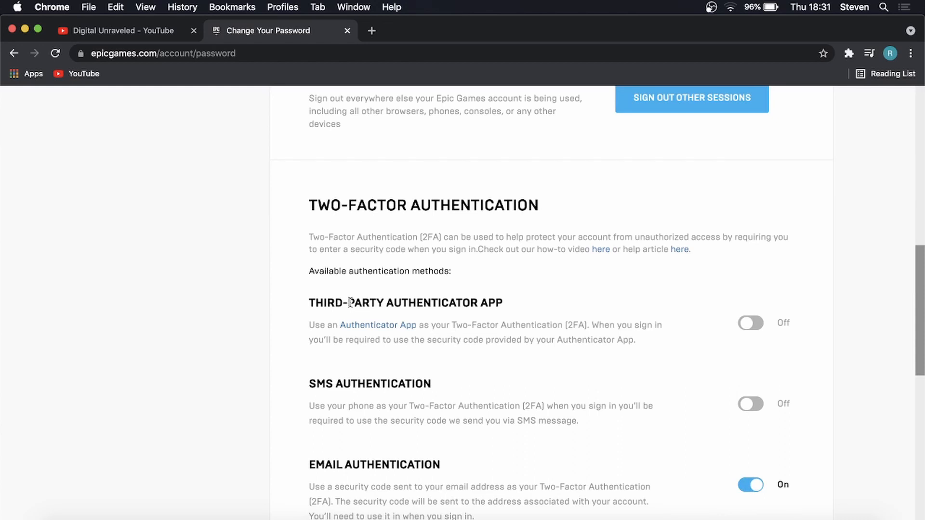
scroll(down, 3)
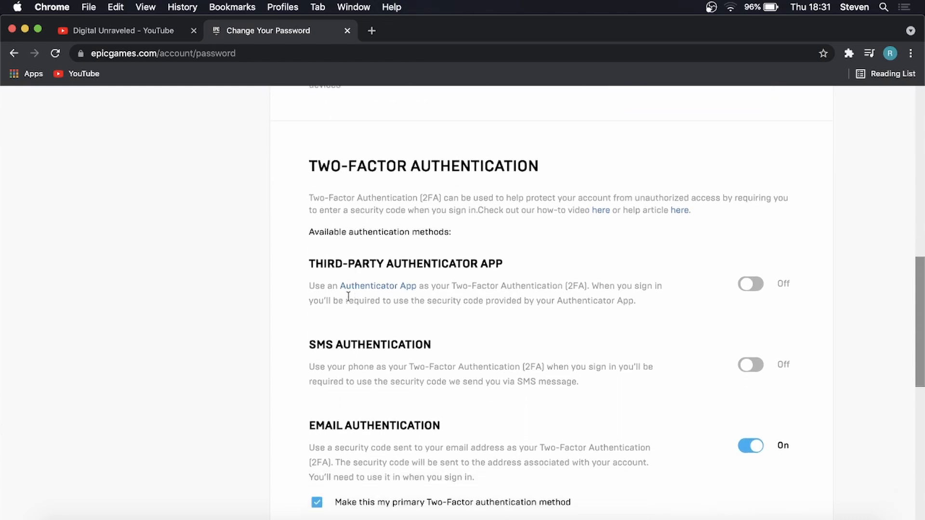
Return to the YouTube channel page in the other browser tab.
click(120, 30)
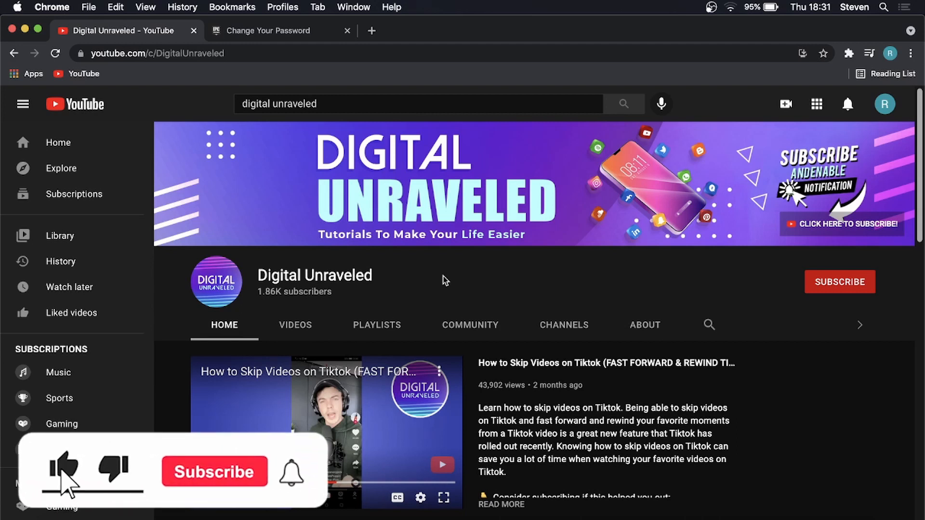
click(214, 472)
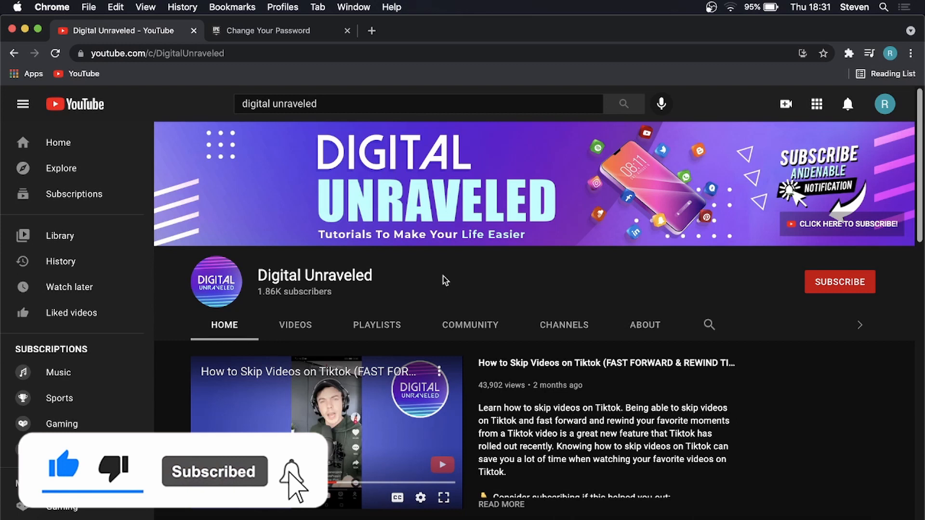